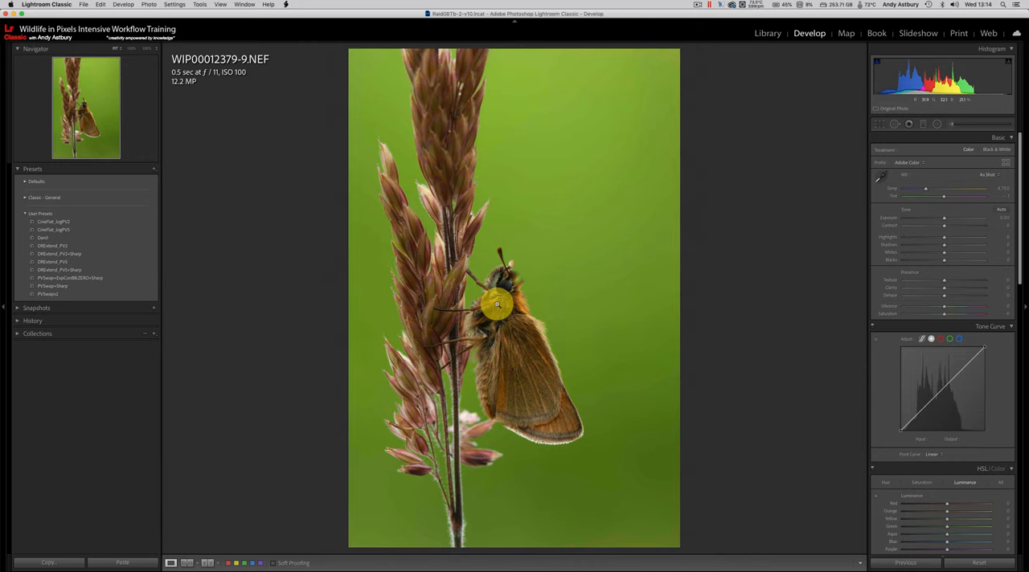
# Apply the PVSwap+Sharp user preset to the butterfly photo.
pyautogui.click(70, 278)
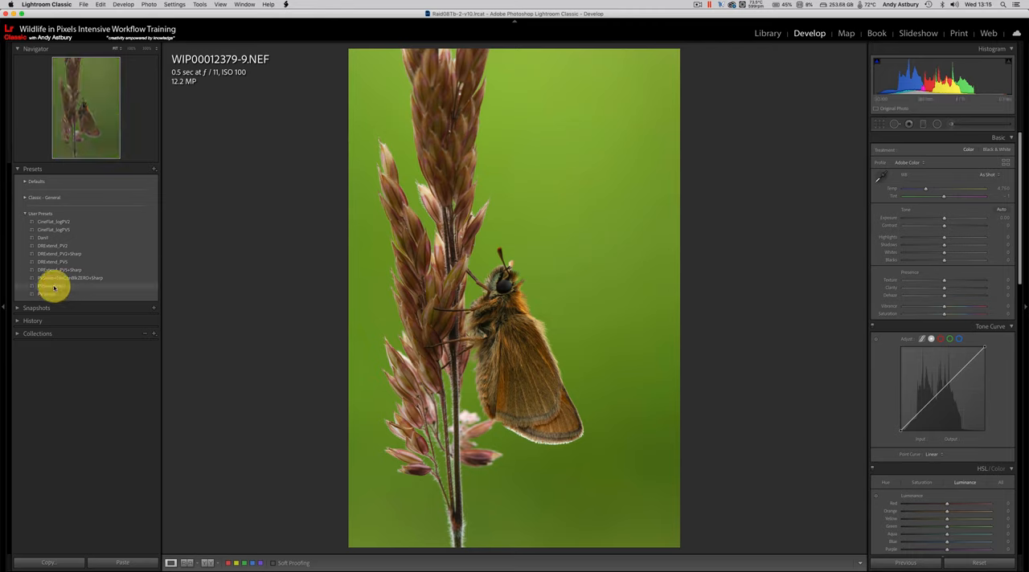
pyautogui.click(52, 286)
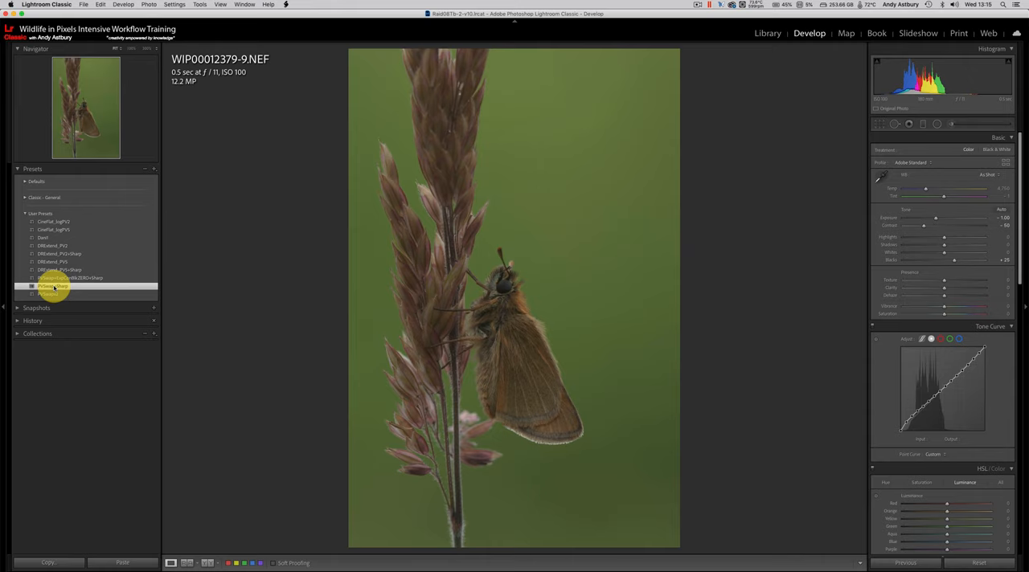
# Click the PVSwap+Sharp preset entry in User Presets again.
pyautogui.click(53, 286)
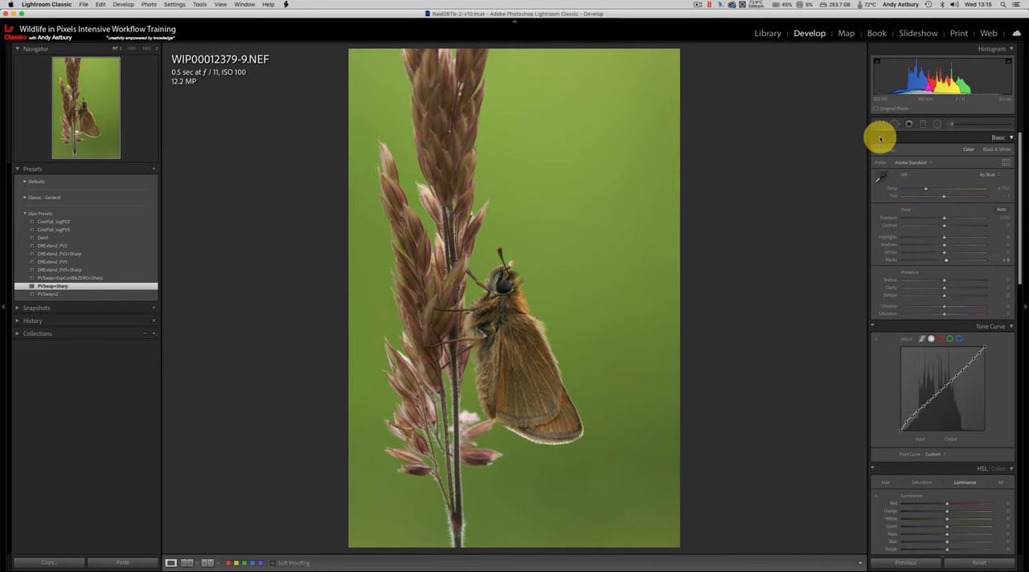
pyautogui.moveTo(875, 97)
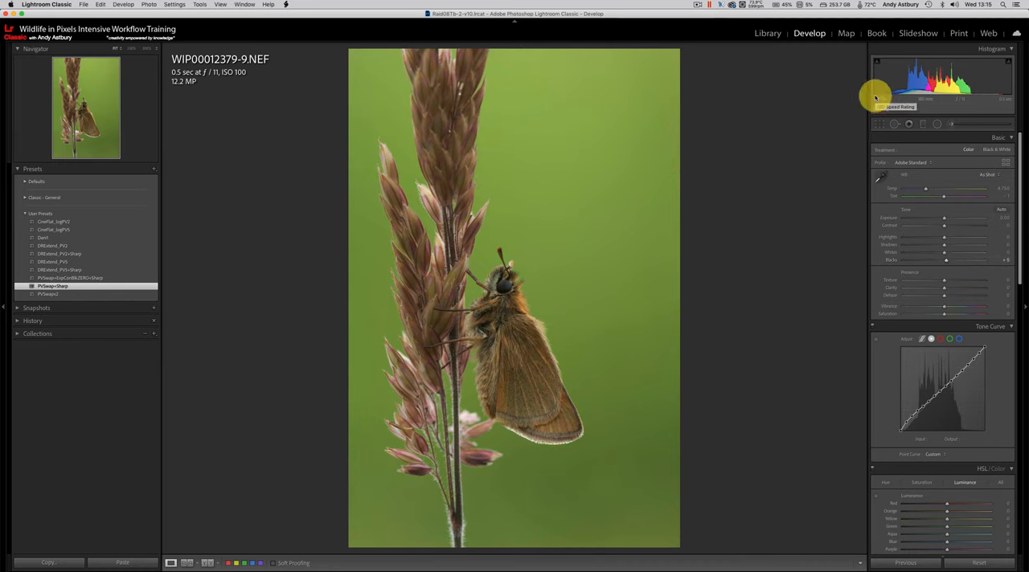
pyautogui.moveTo(945, 298)
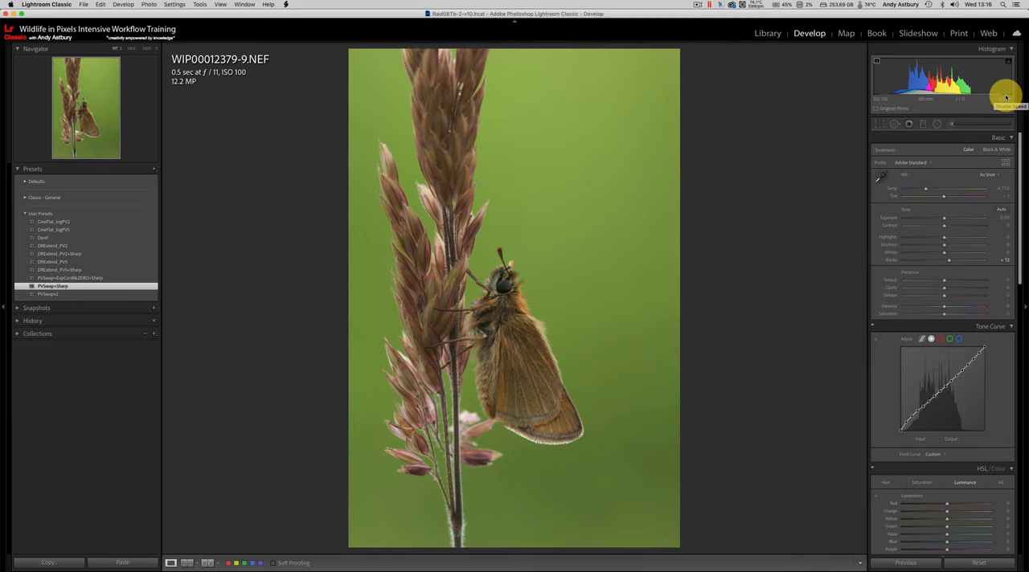
pyautogui.moveTo(984, 98)
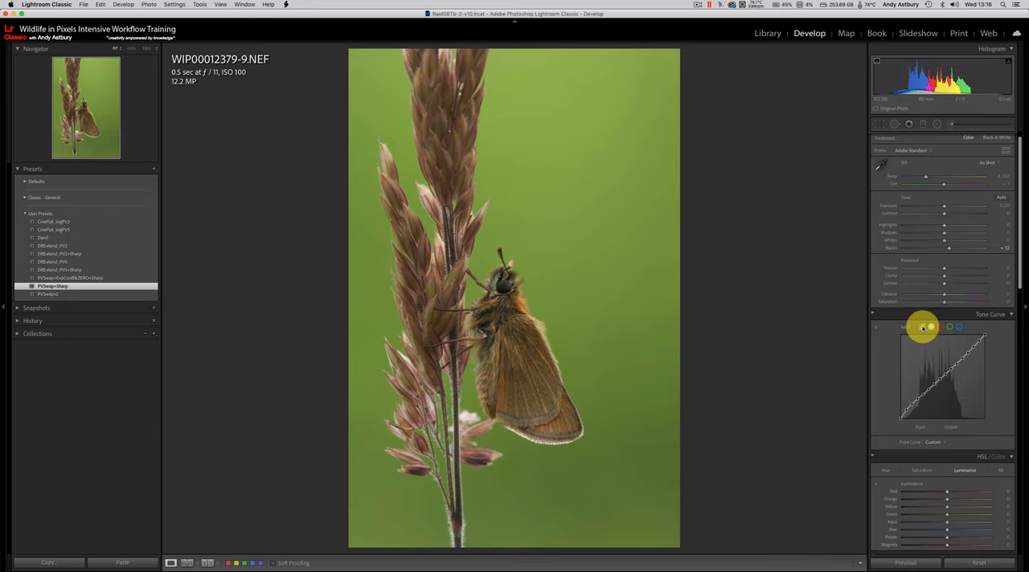
pyautogui.click(921, 327)
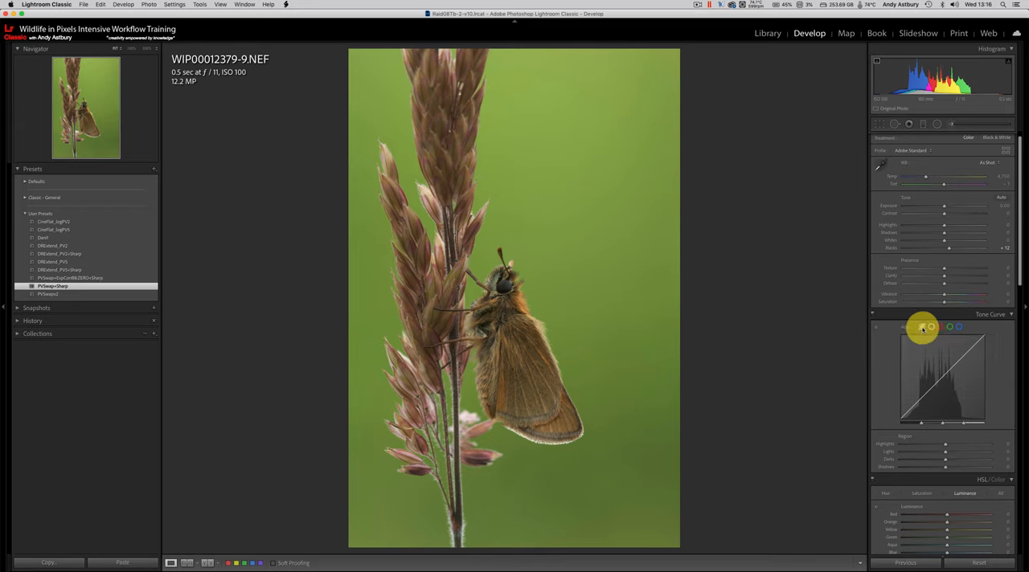
pyautogui.click(932, 327)
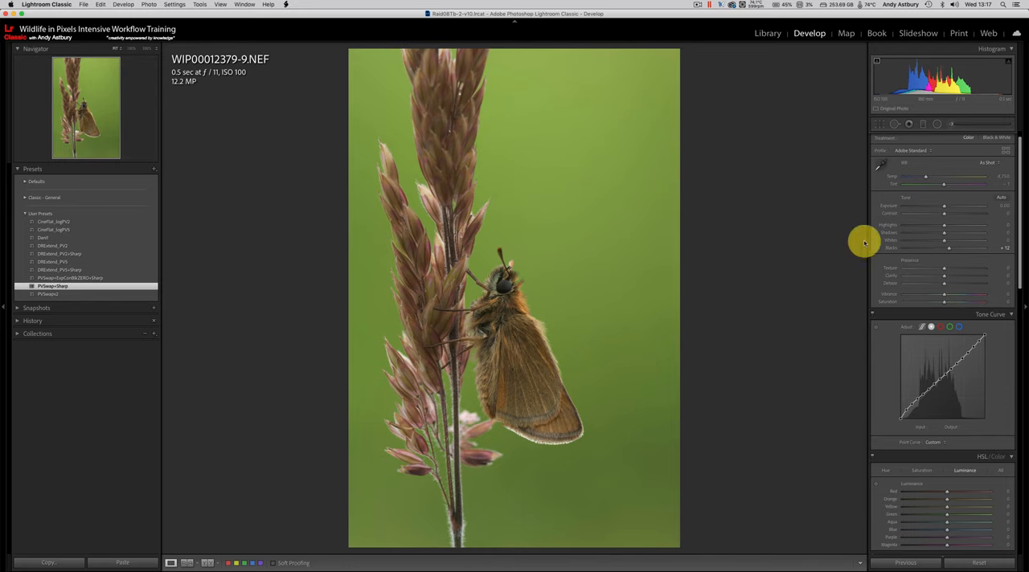
pyautogui.moveTo(814, 314)
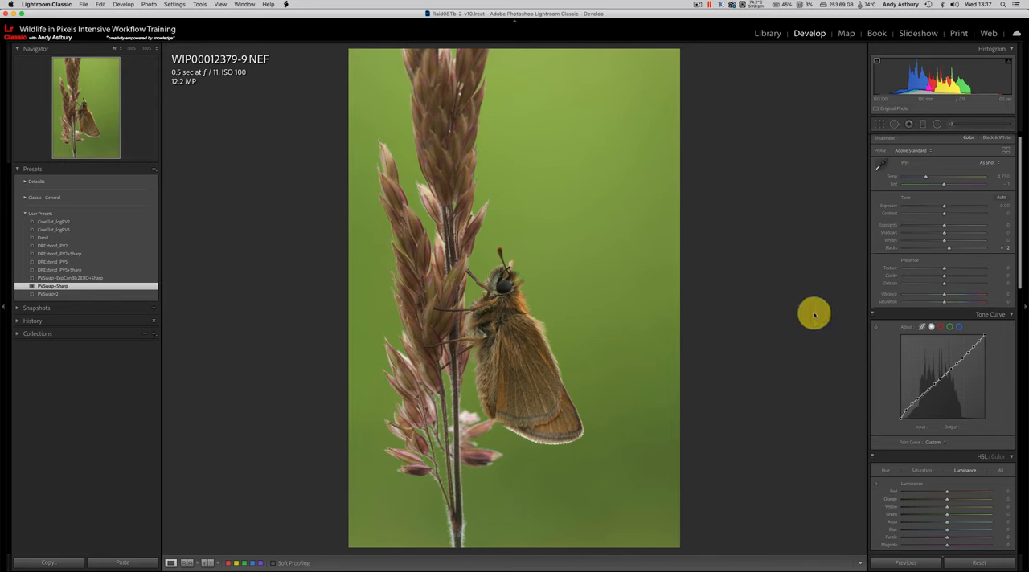
pyautogui.moveTo(821, 331)
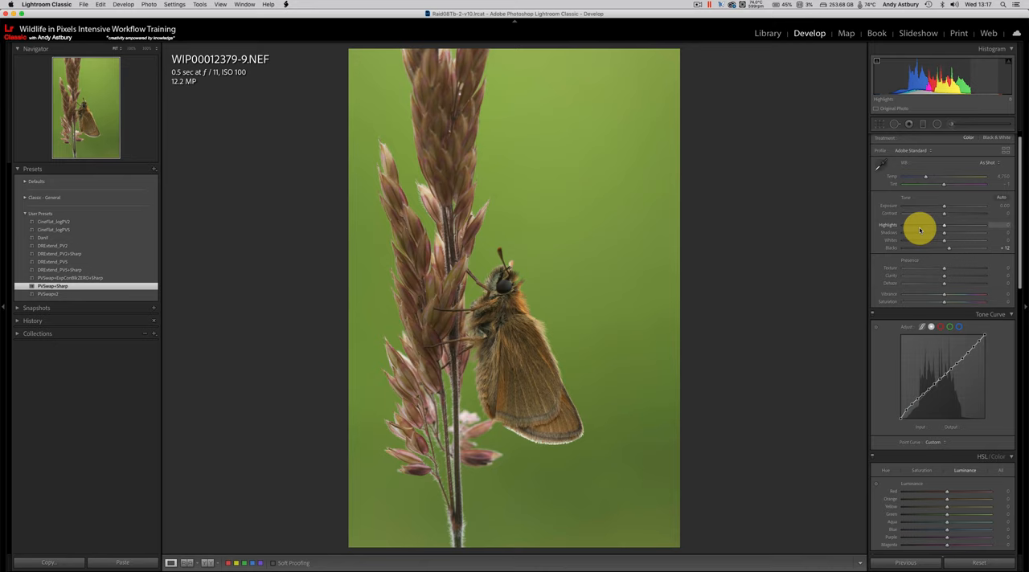
pyautogui.moveTo(909, 234)
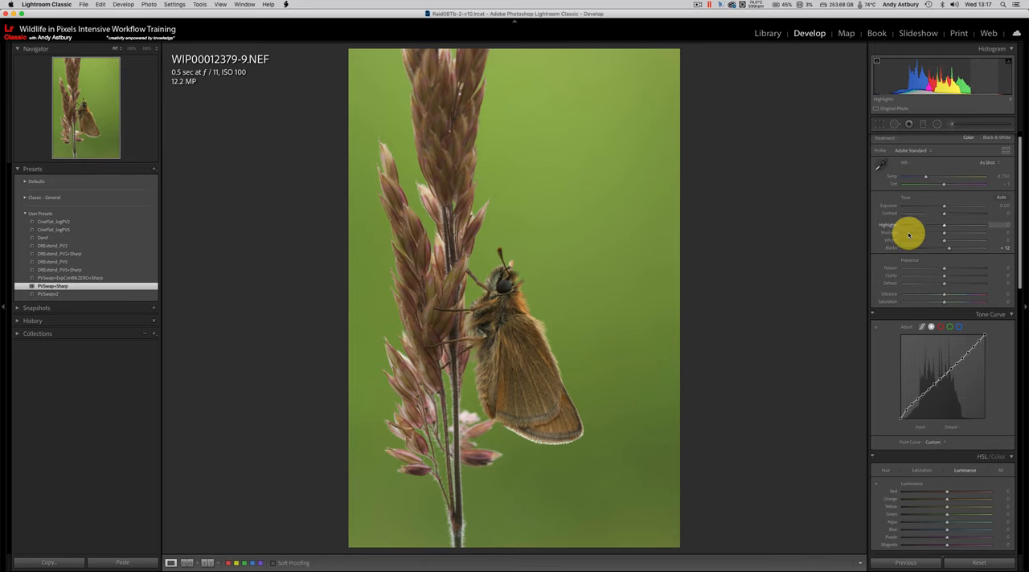
pyautogui.moveTo(500, 350)
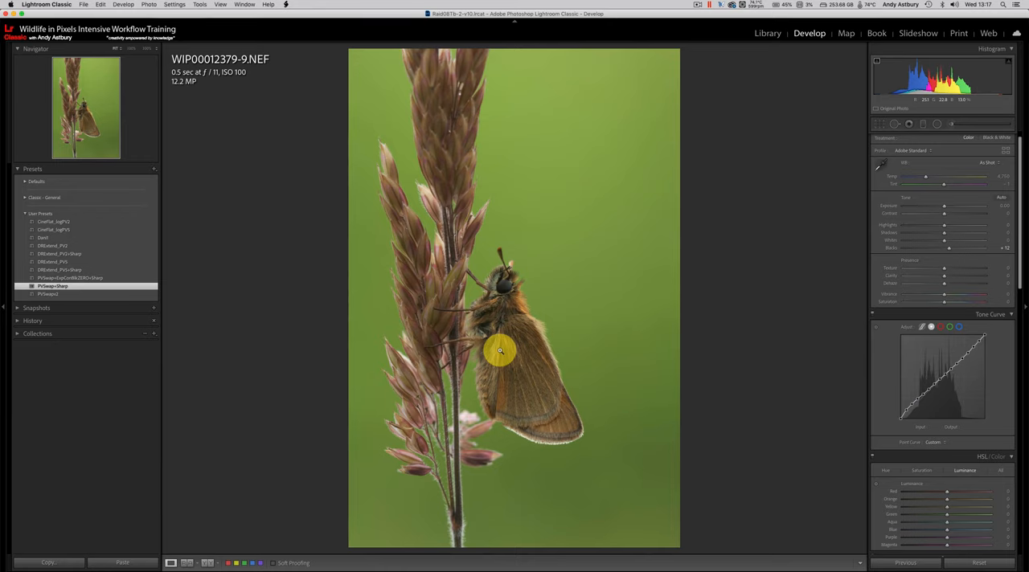
pyautogui.moveTo(679, 383)
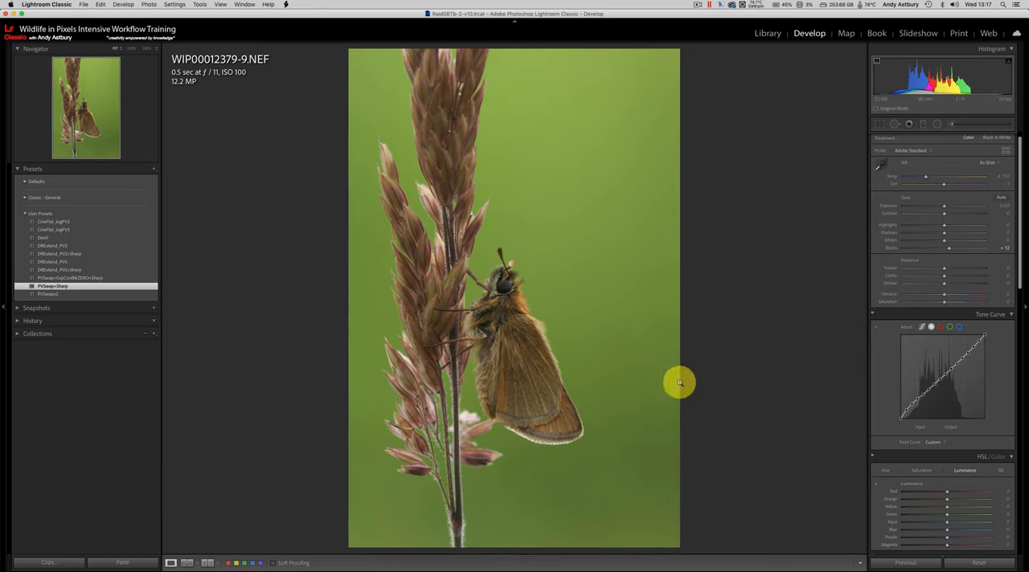
pyautogui.moveTo(945, 392)
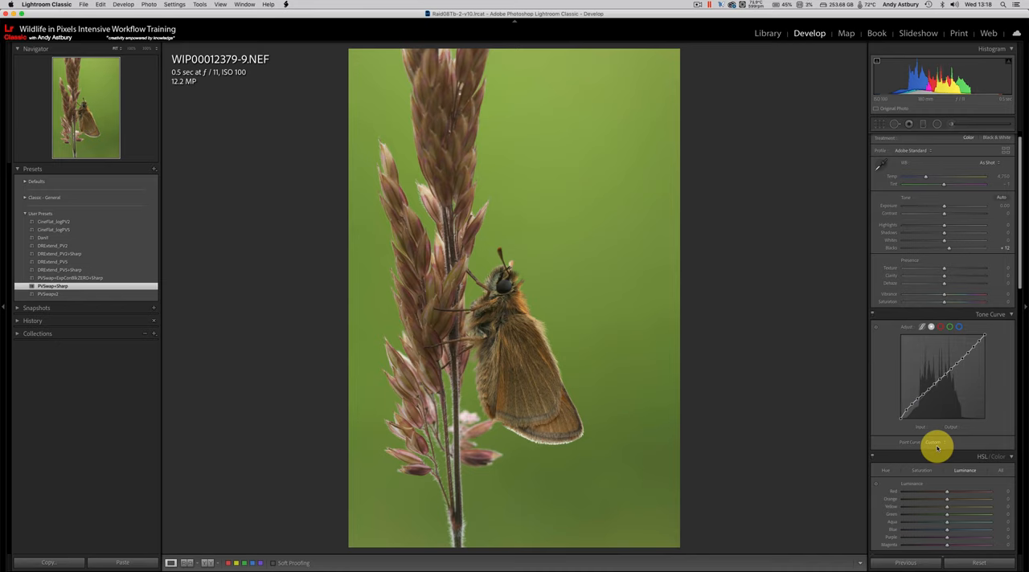
pyautogui.moveTo(939, 440)
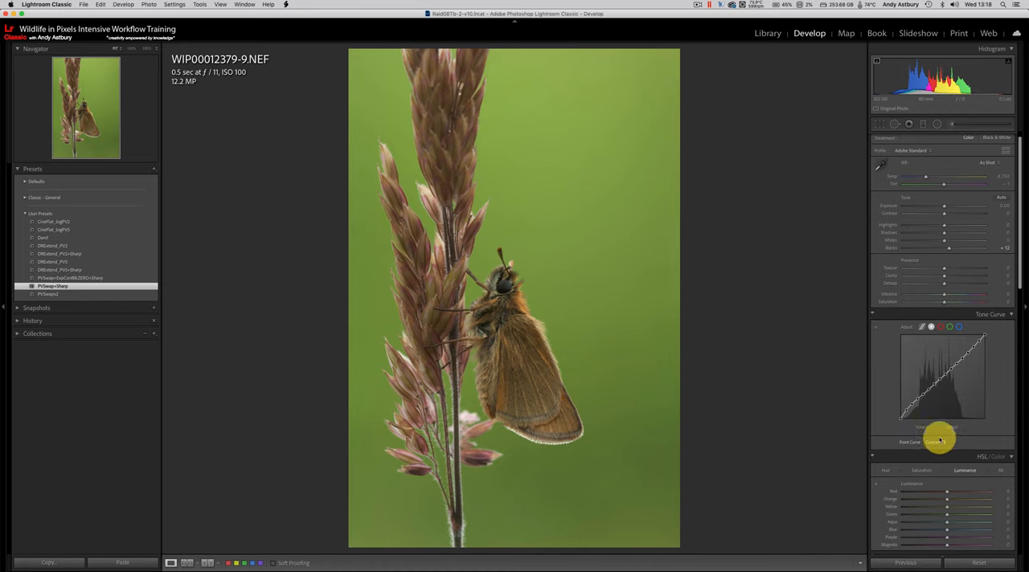
# Choose Save from the Point Curve dropdown to store the current curve as 'pvswap'.
pyautogui.moveTo(939, 439); pyautogui.dragTo(938, 400)
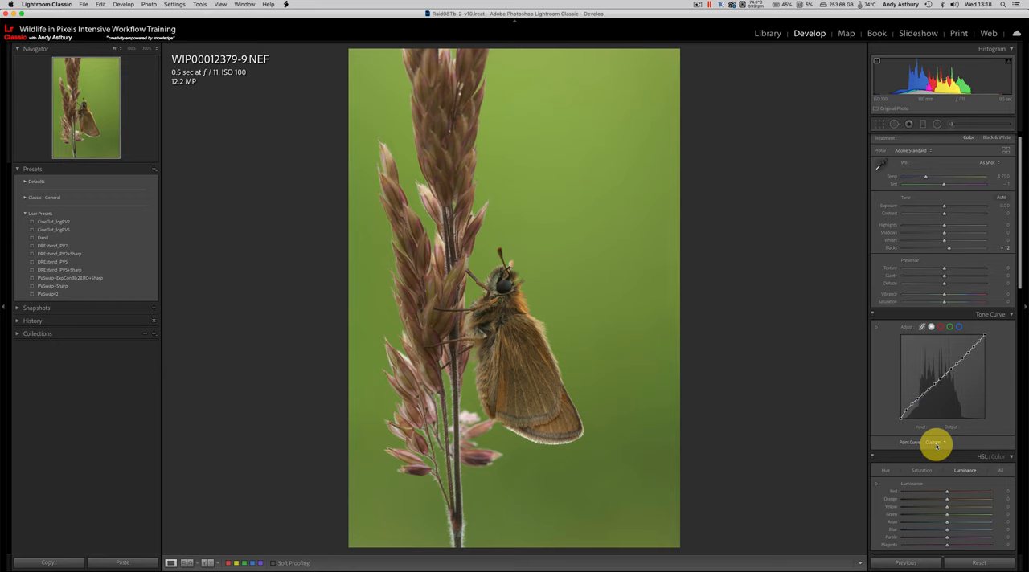
pyautogui.moveTo(944, 443)
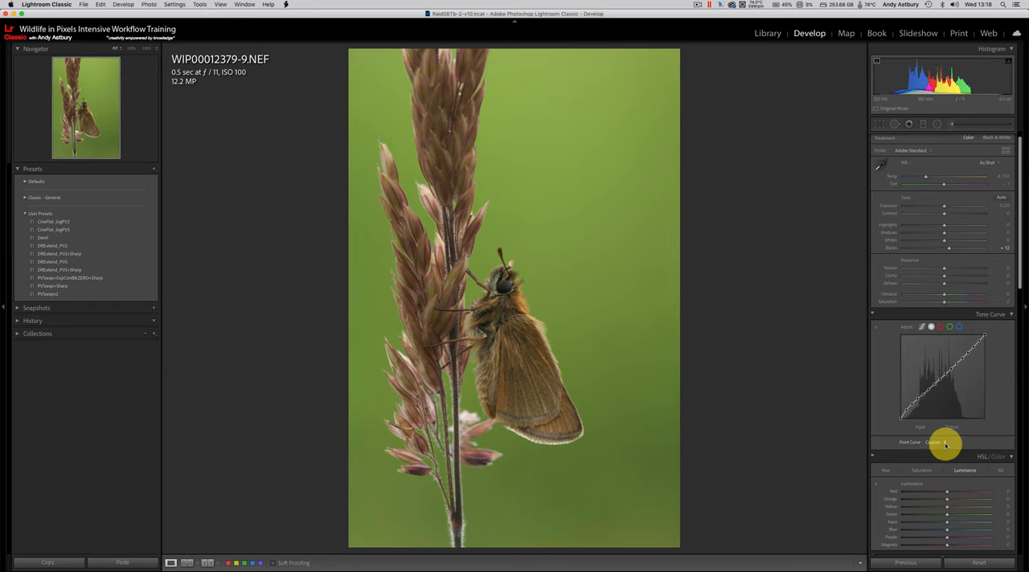
pyautogui.click(934, 442)
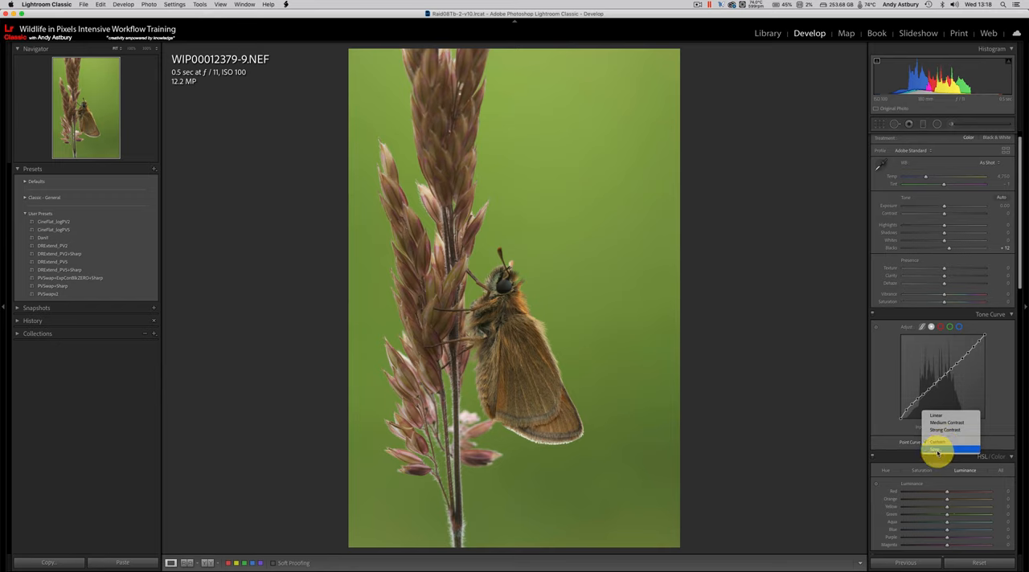
pyautogui.click(937, 451)
pyautogui.write('pvswap')
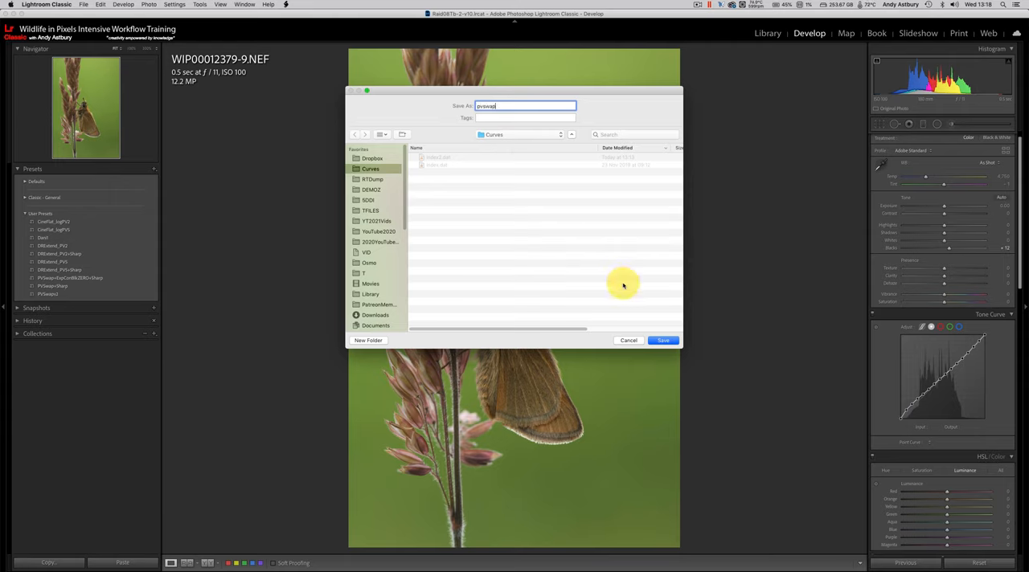
# Confirm saving the point curve preset as pvswap.
pyautogui.click(663, 339)
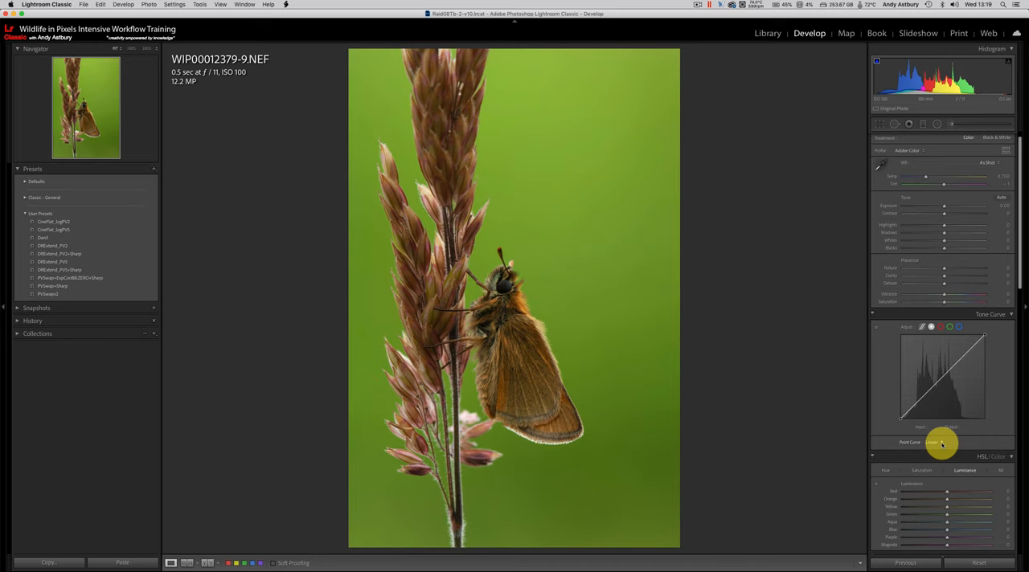
# Apply the saved pvswap point curve and nudge the Blacks slider slightly.
pyautogui.click(940, 442)
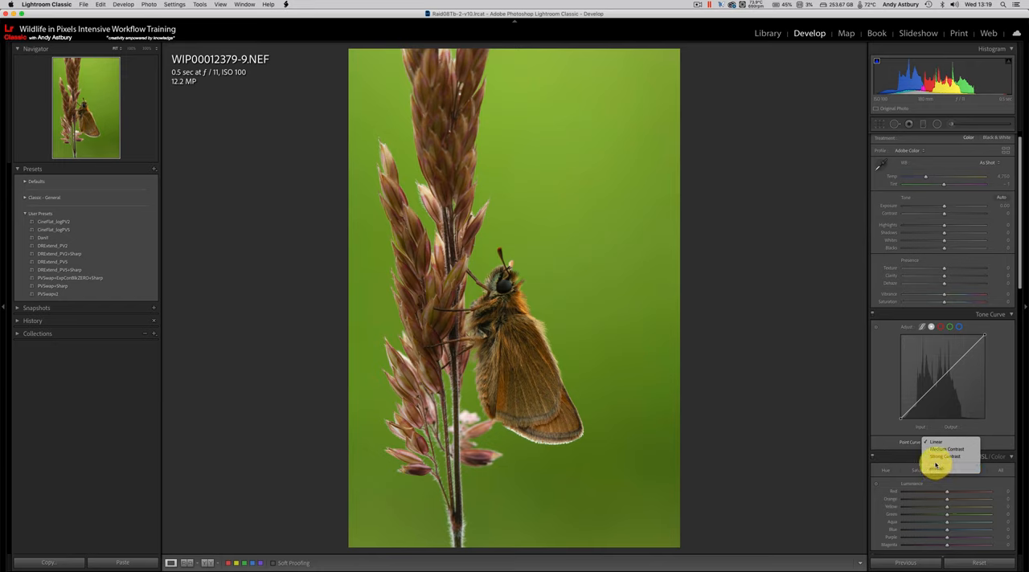
pyautogui.moveTo(946, 469)
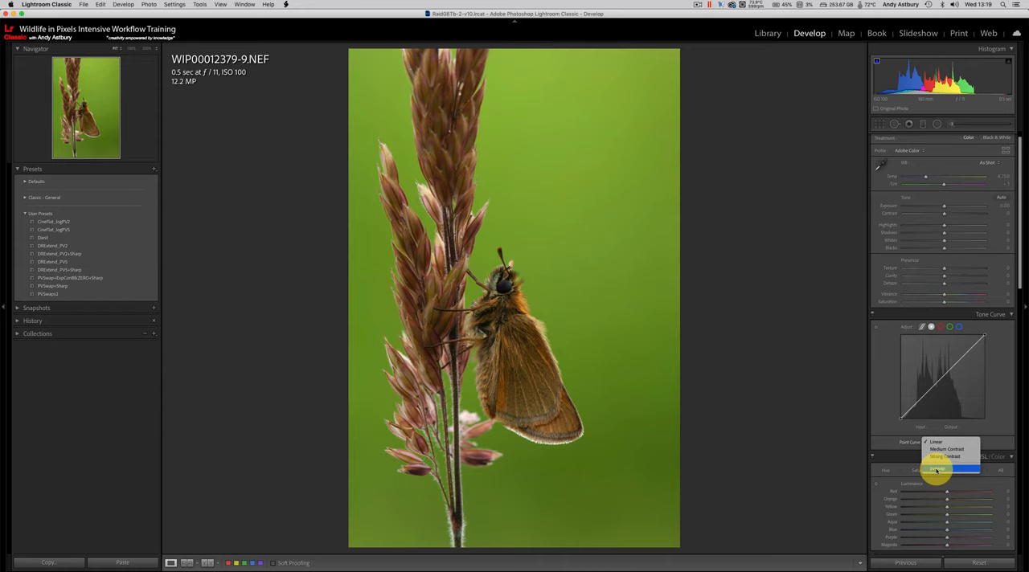
pyautogui.click(948, 449)
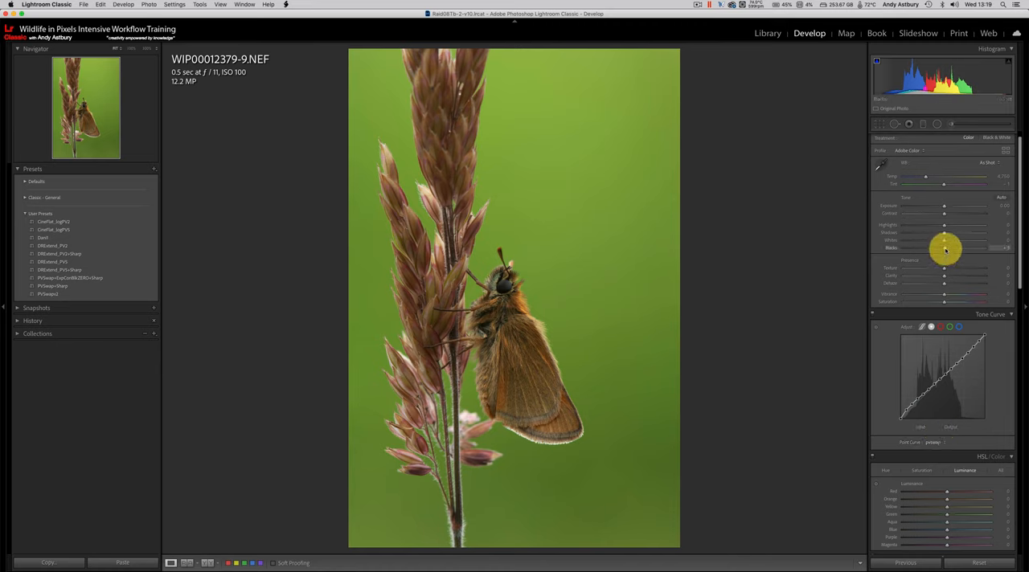
pyautogui.moveTo(944, 247); pyautogui.dragTo(946, 247)
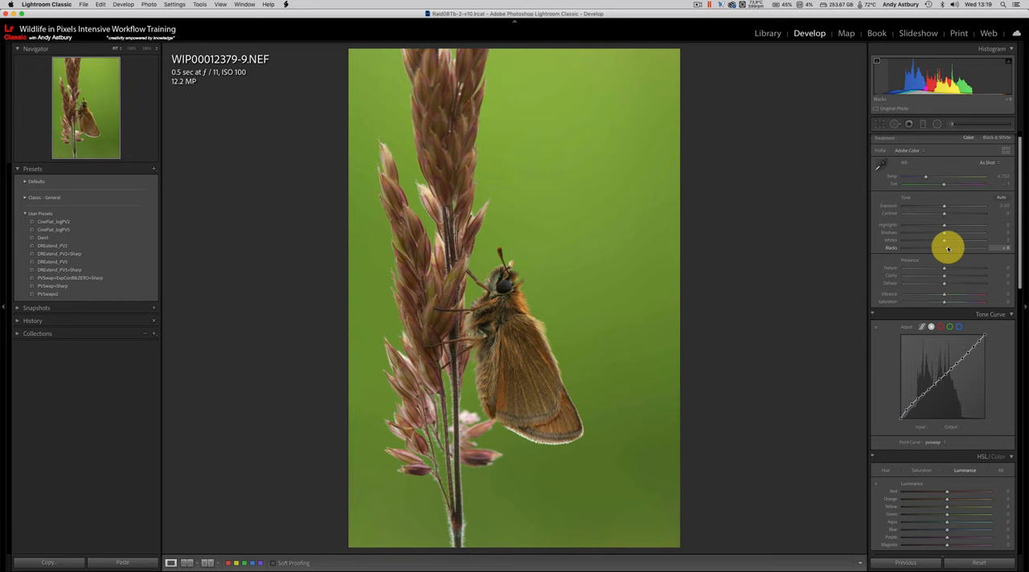